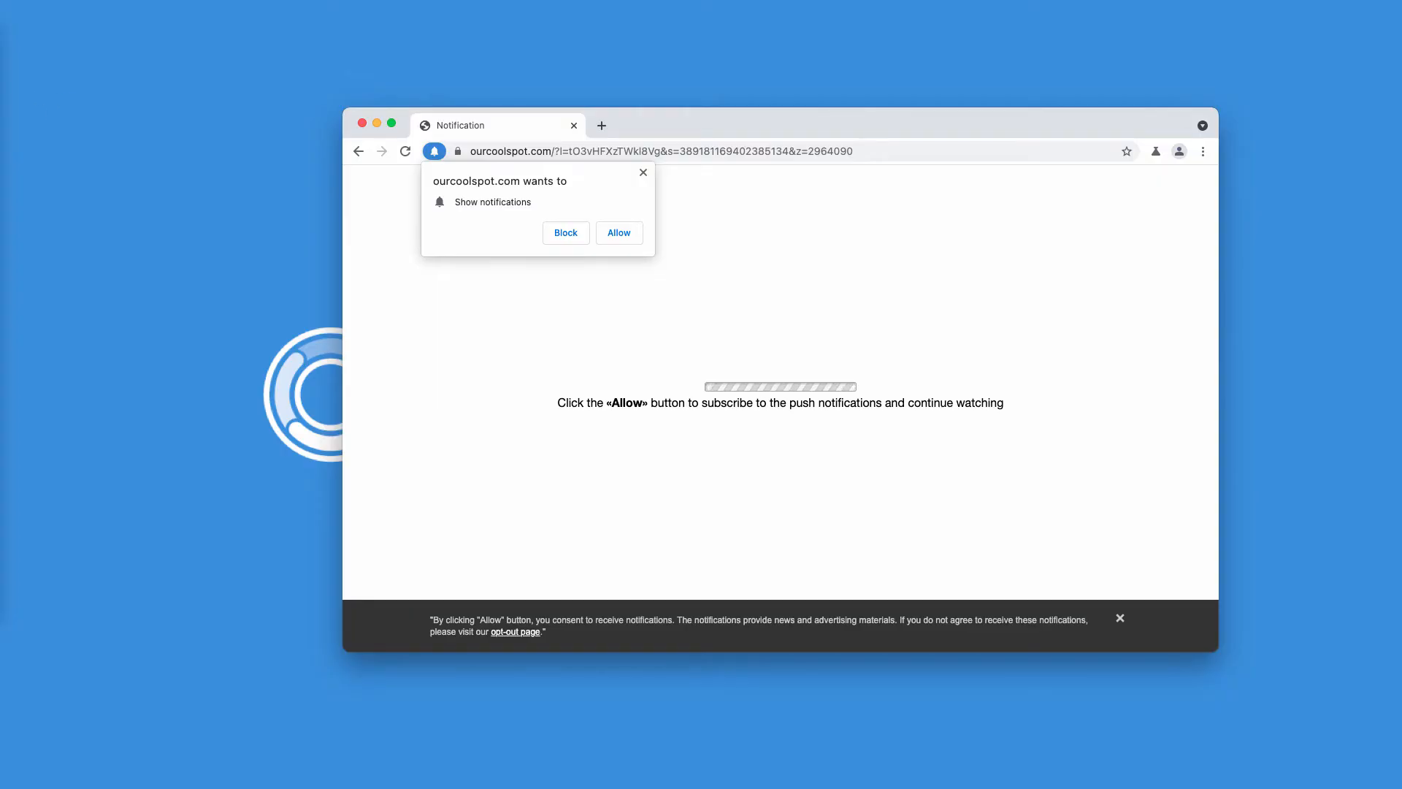
# Dismiss the 'ourcoolspot.com wants to show notifications' popup.
pyautogui.click(643, 173)
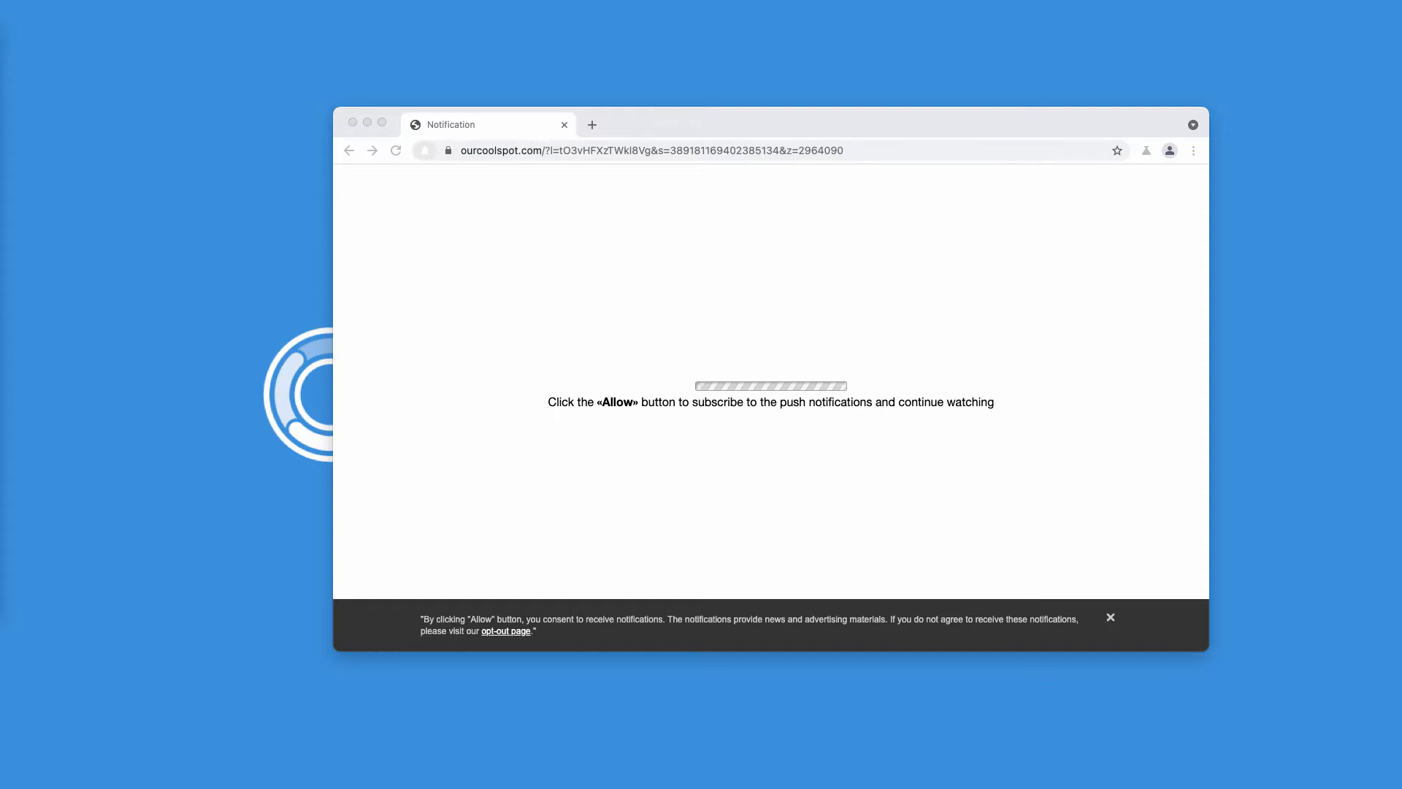
pyautogui.moveTo(496, 161)
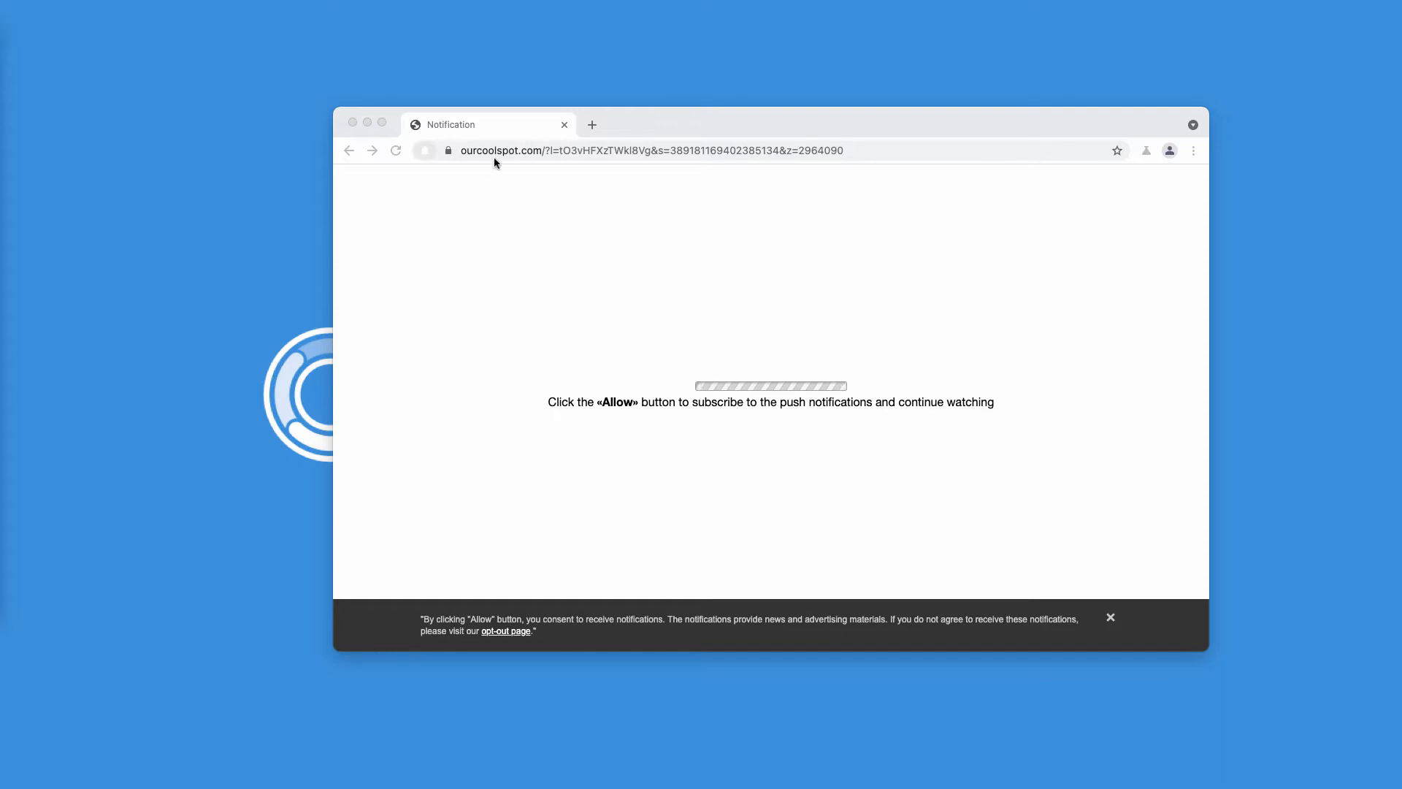
pyautogui.moveTo(690, 410)
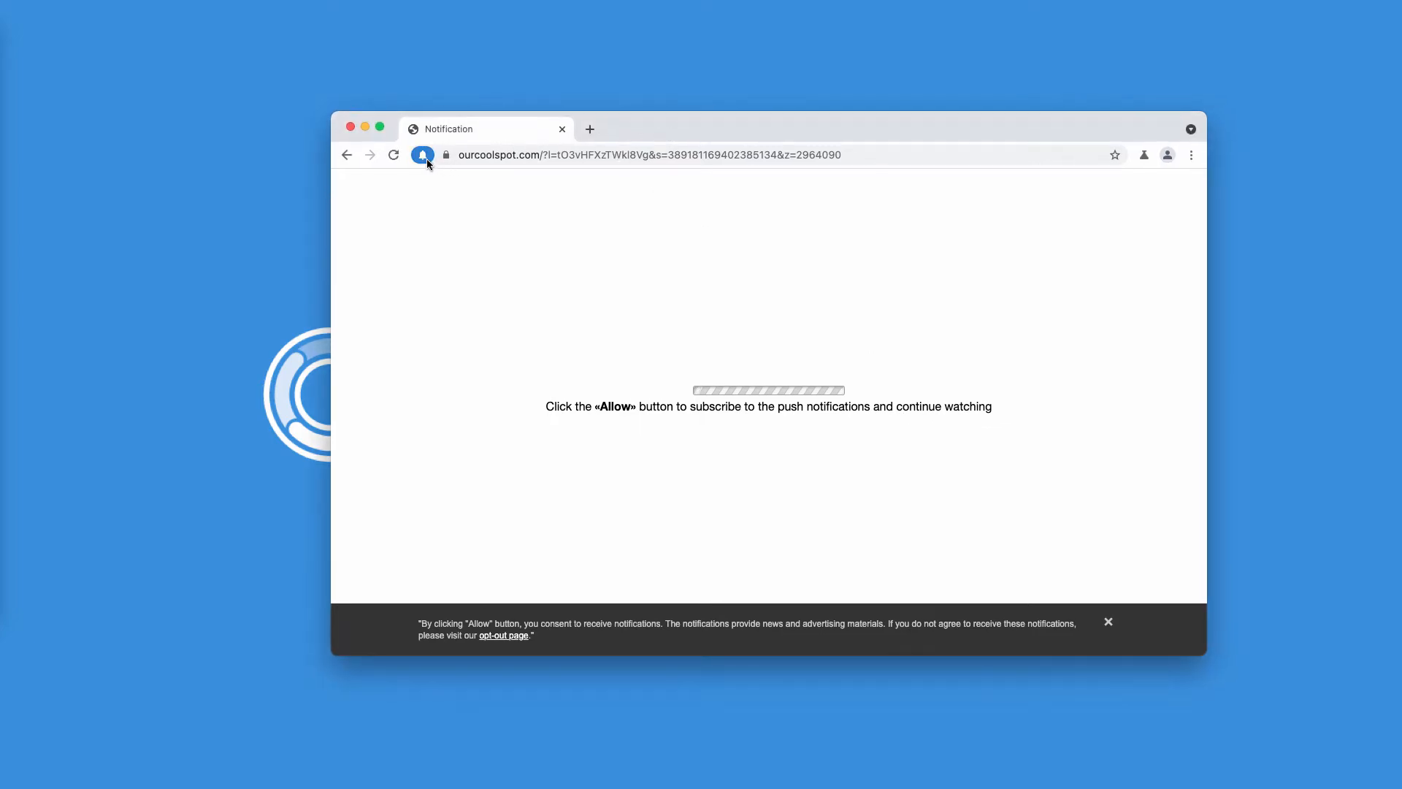
# Bring back the notification prompt, then replace the Ohh.io tab with a blank Google new tab.
pyautogui.click(422, 154)
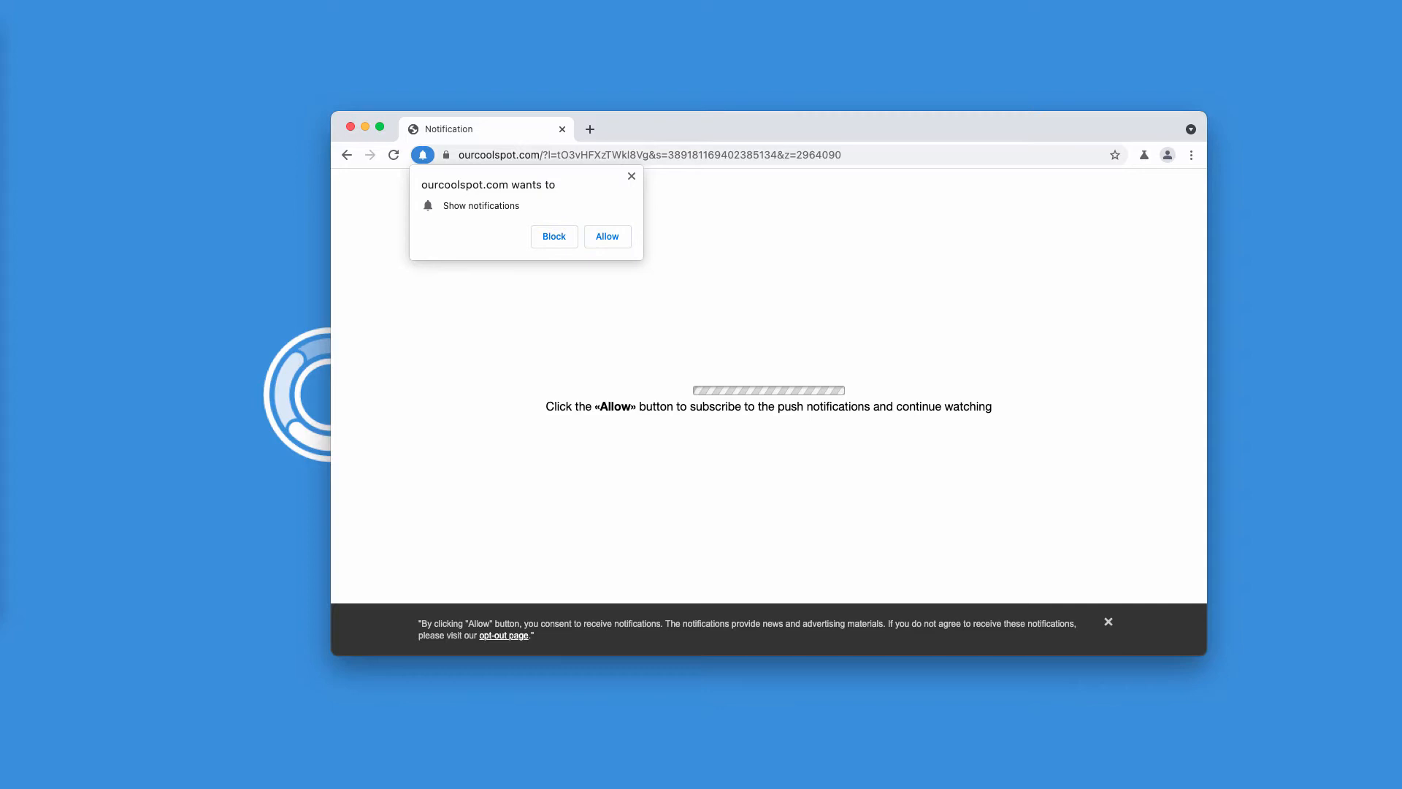
pyautogui.moveTo(222, 229)
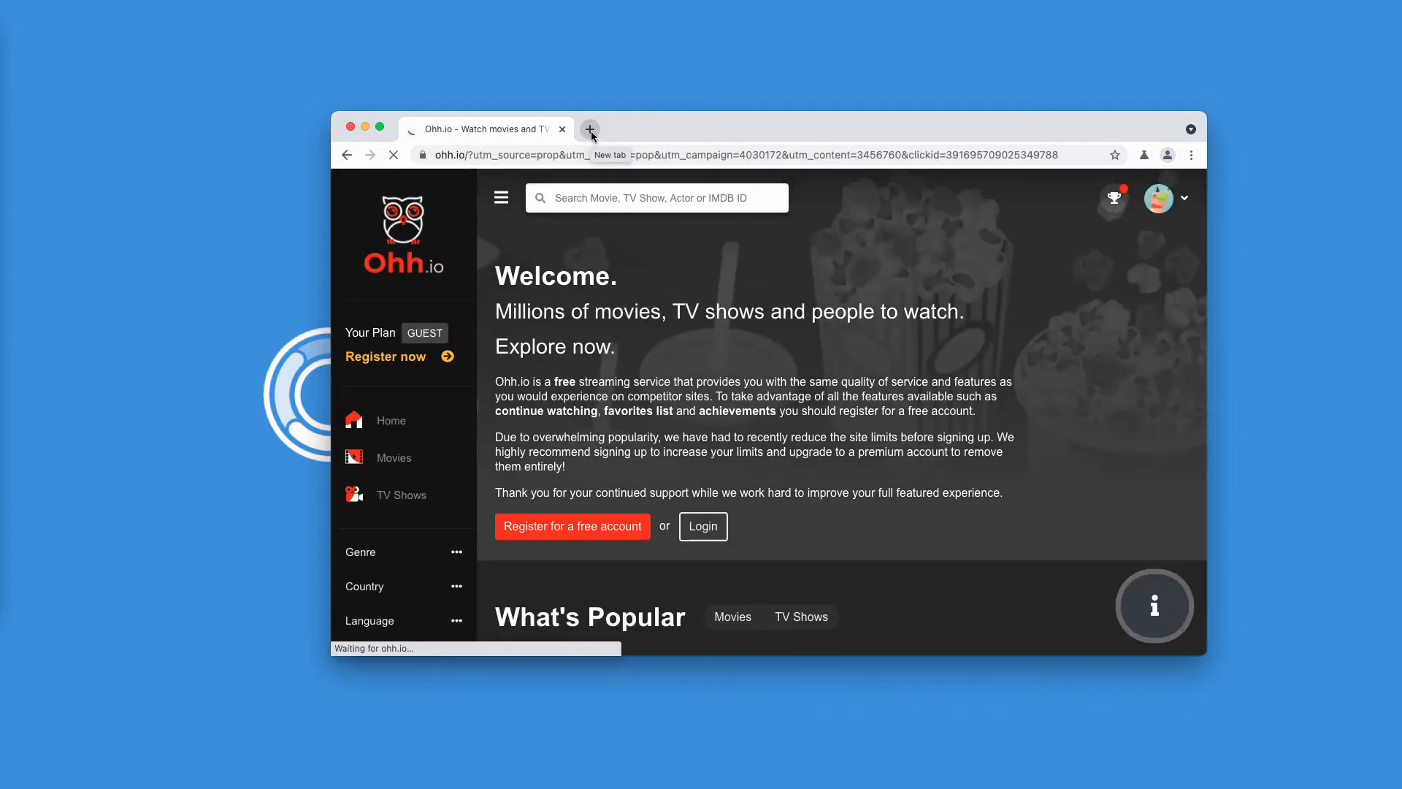
pyautogui.click(590, 129)
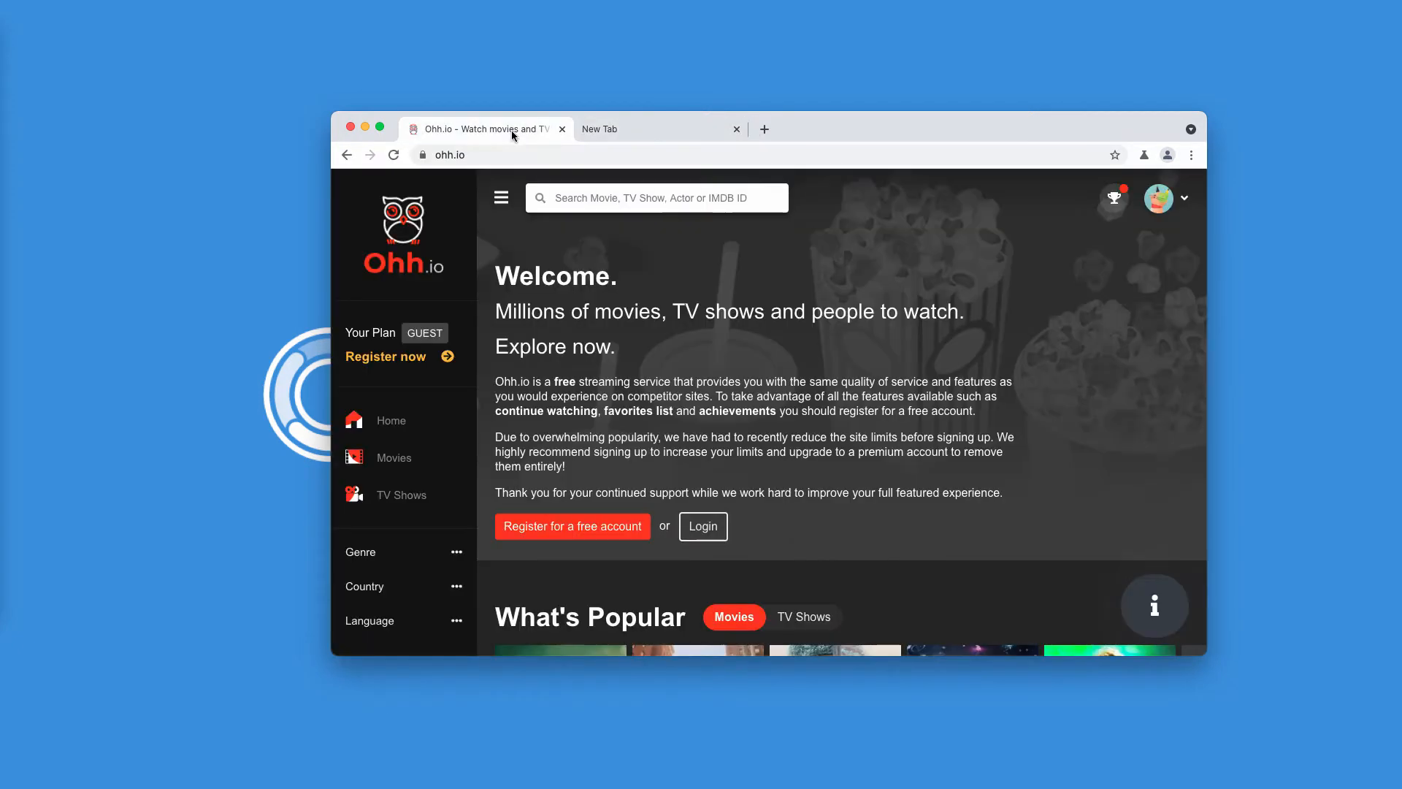
pyautogui.click(636, 129)
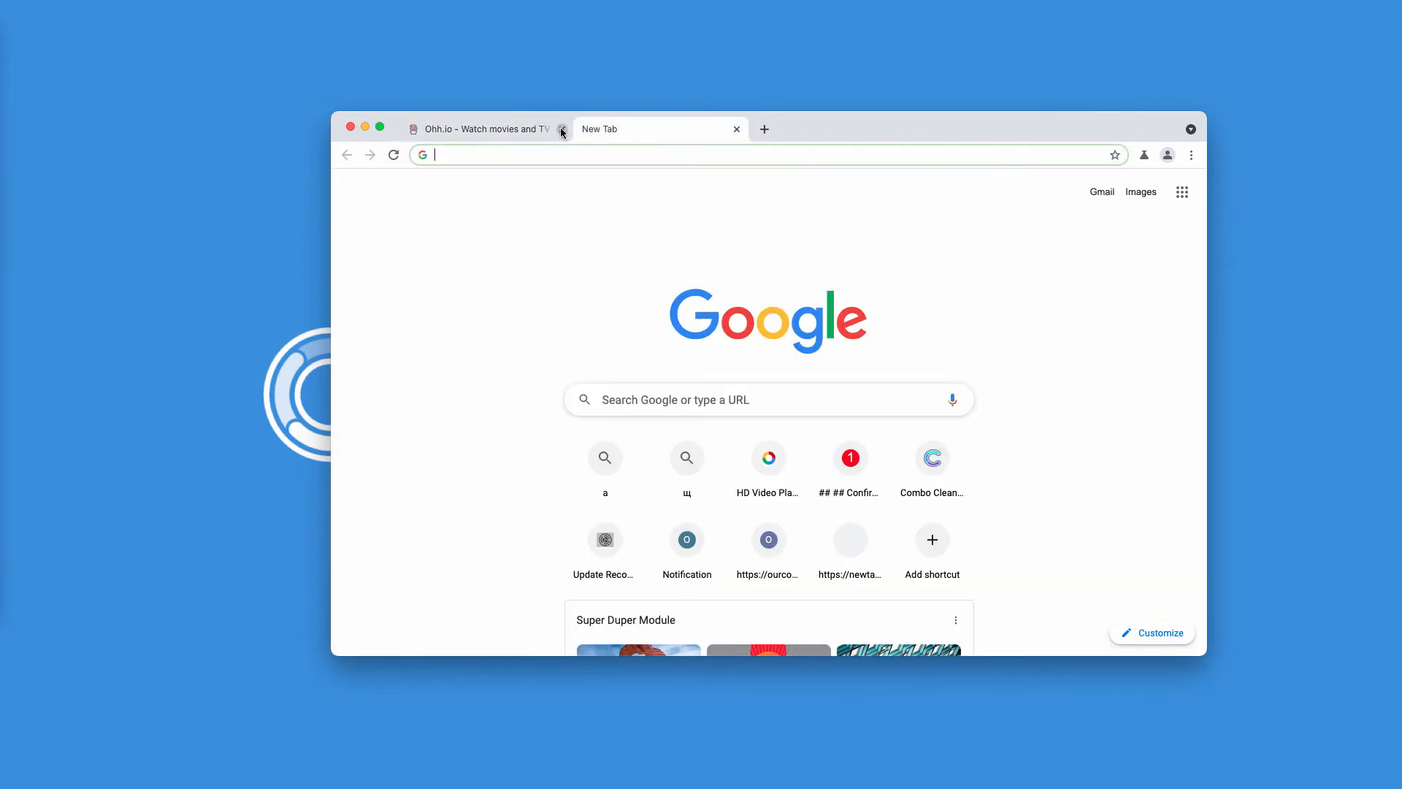
pyautogui.click(562, 130)
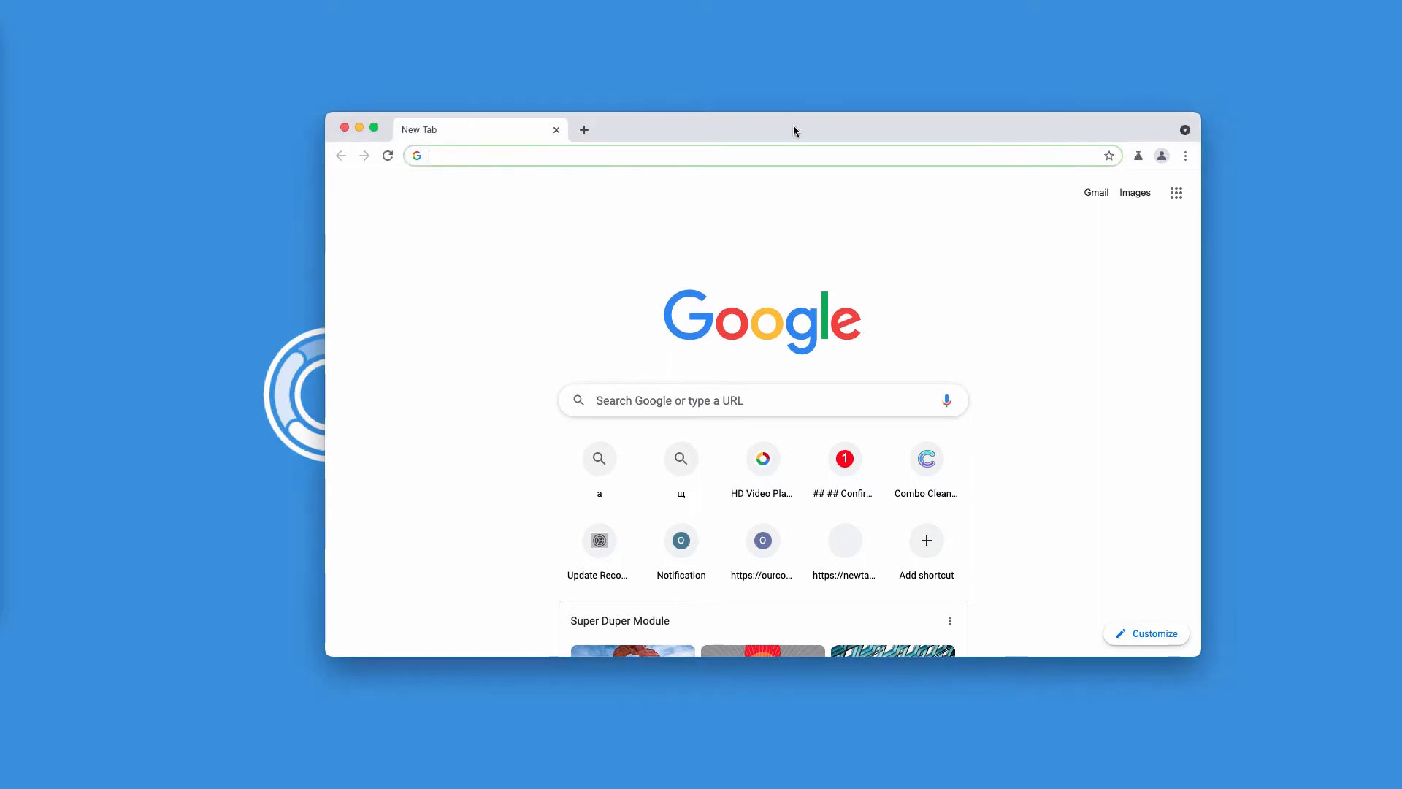
# Open Chromium Settings from the main menu to reach Site Settings.
pyautogui.click(1185, 155)
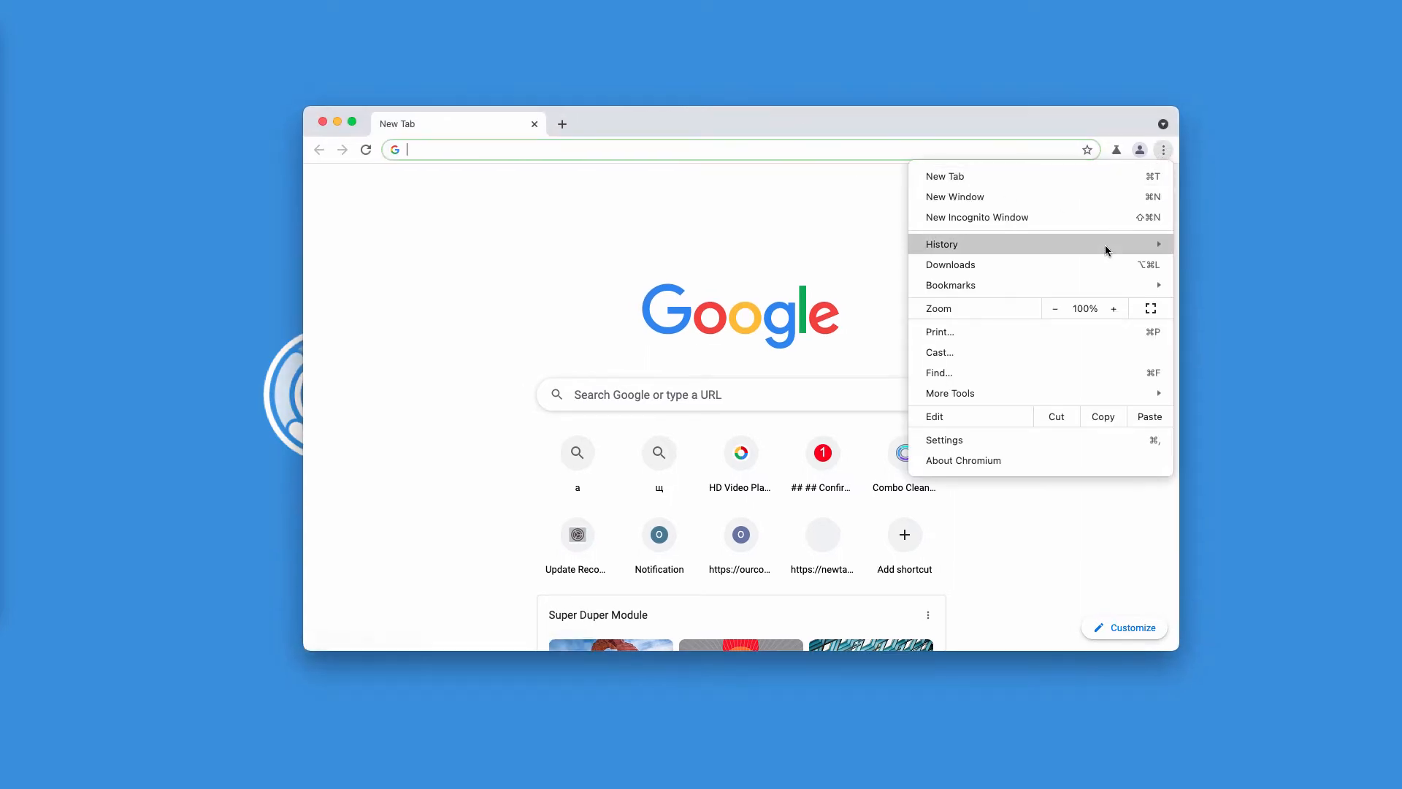
pyautogui.moveTo(970, 434)
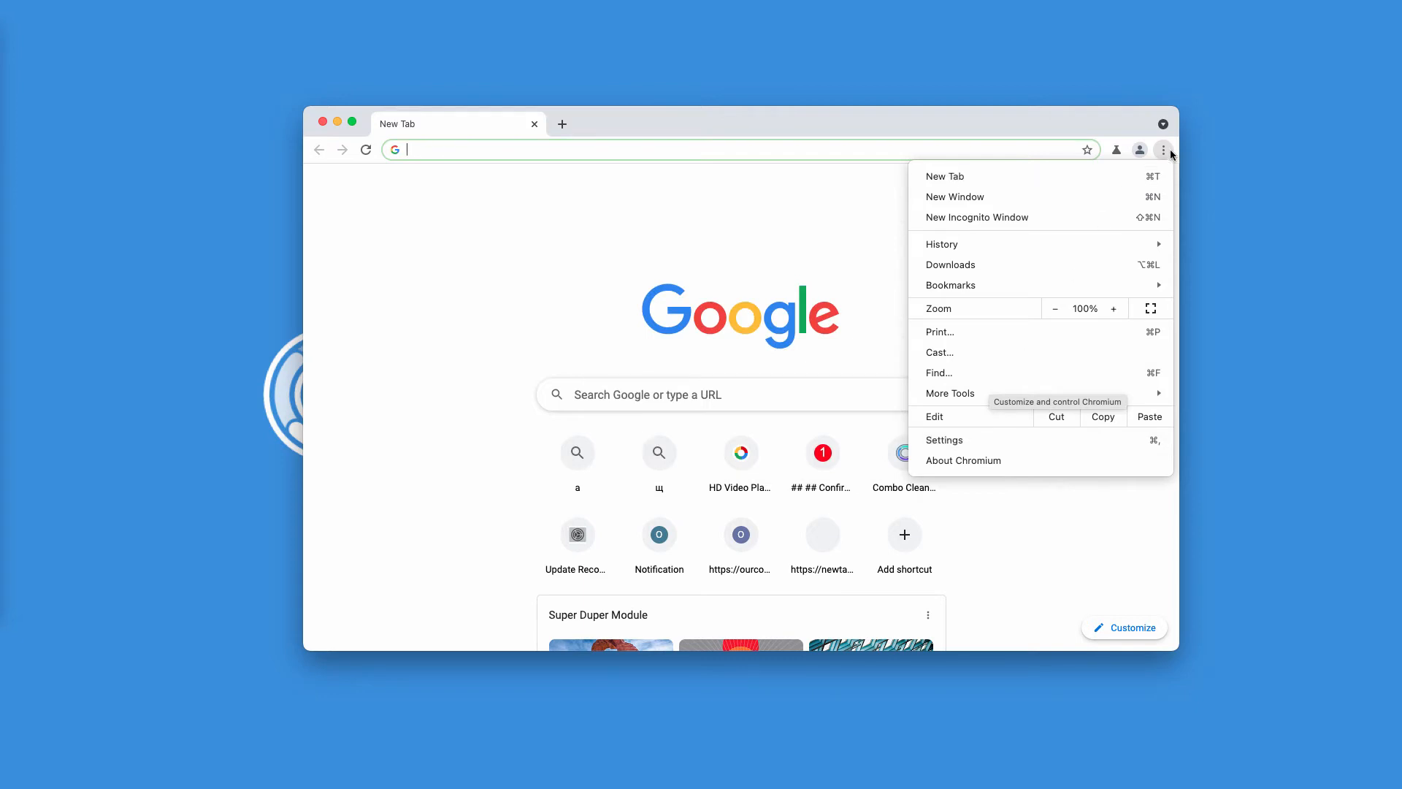
pyautogui.click(944, 440)
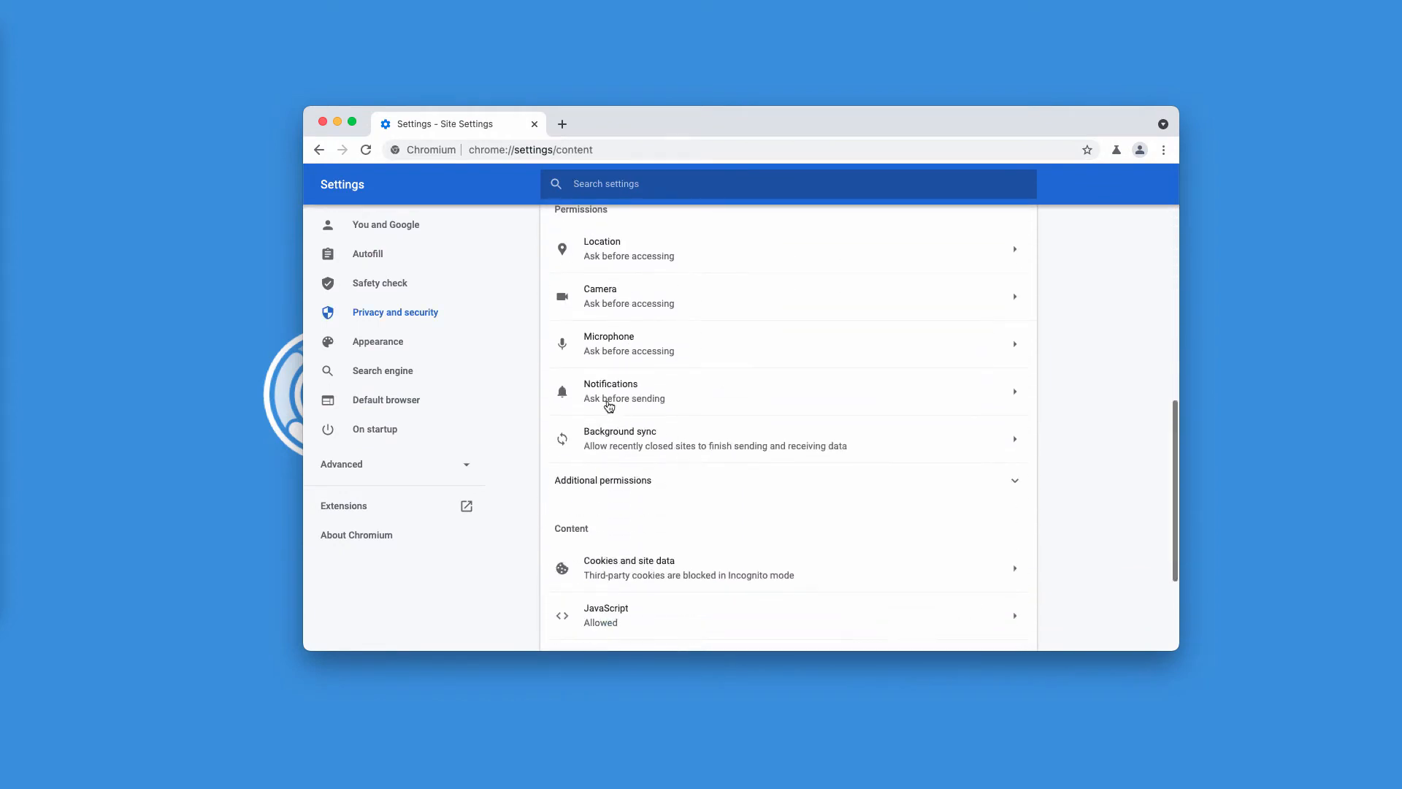
# Remove allowlucks.com and ourcoolspot.com from allowed notifications, then enter combocleaner.com in the address bar.
pyautogui.click(610, 391)
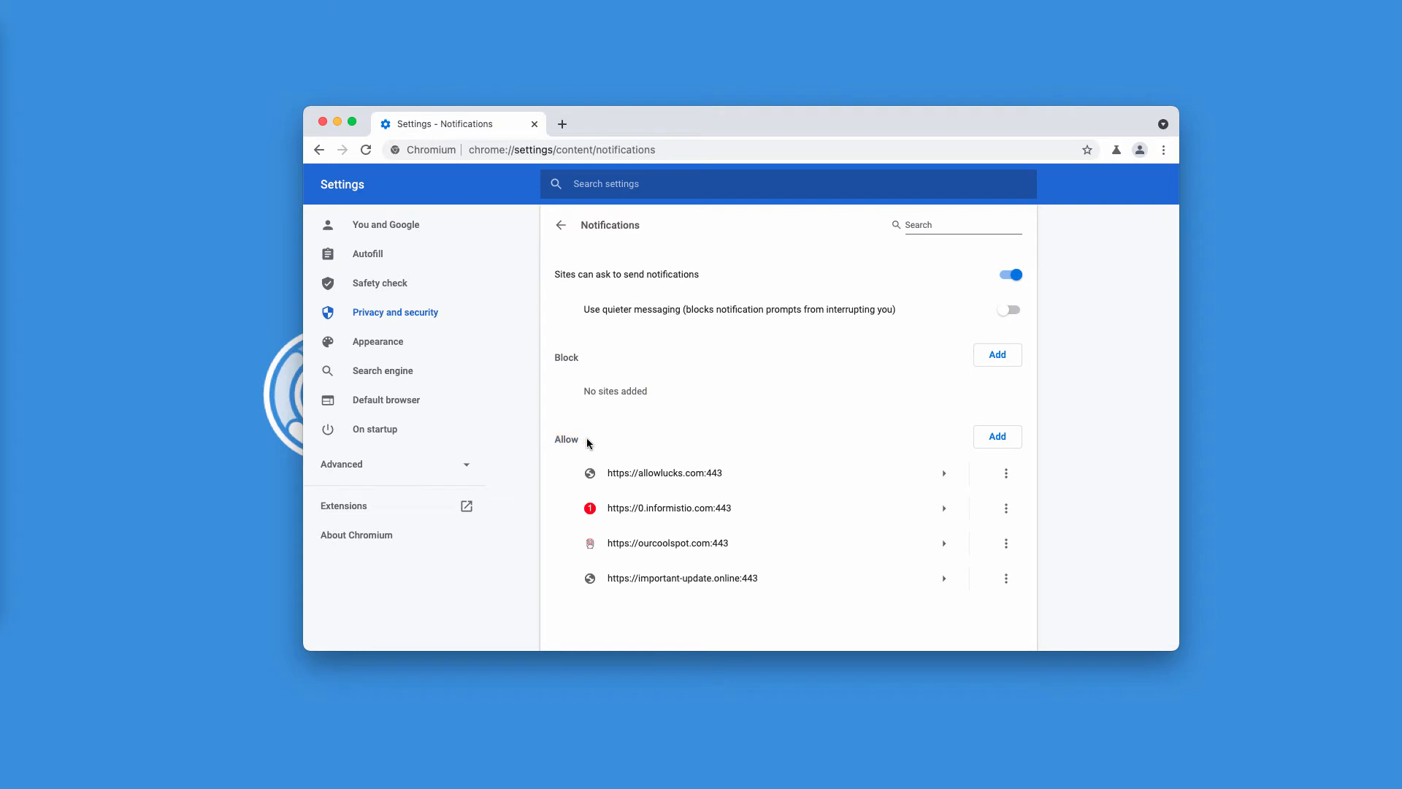
pyautogui.moveTo(1006, 473)
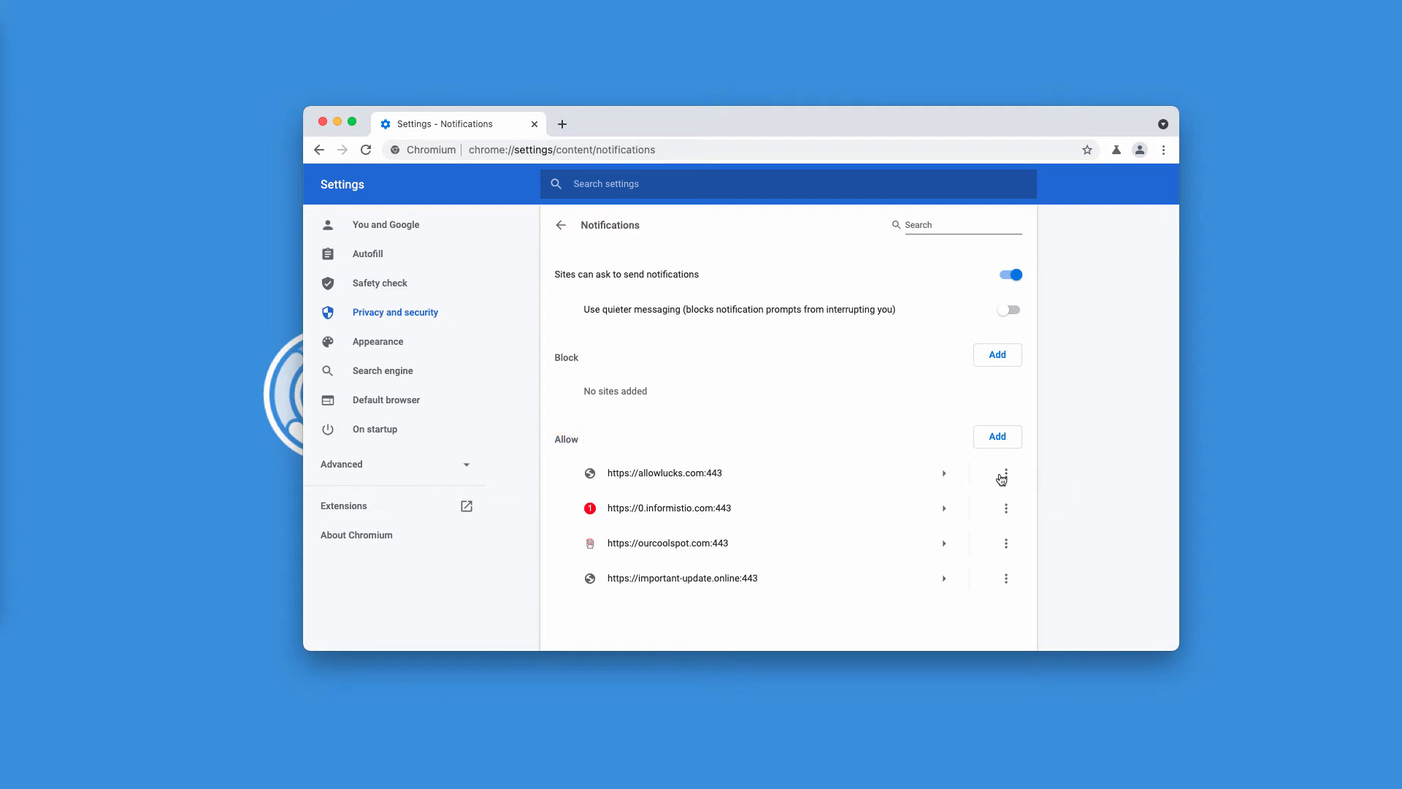
pyautogui.click(1006, 474)
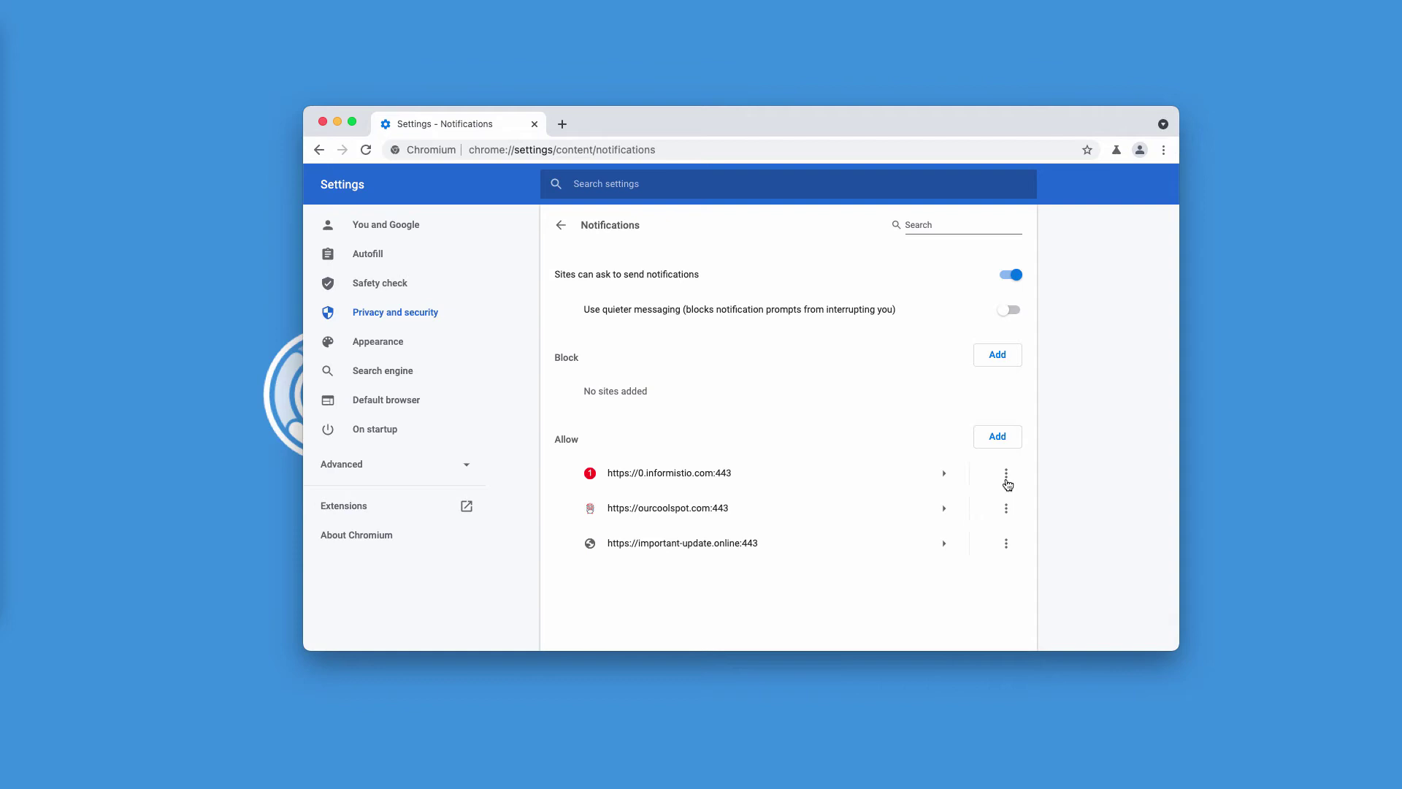
pyautogui.click(1006, 474)
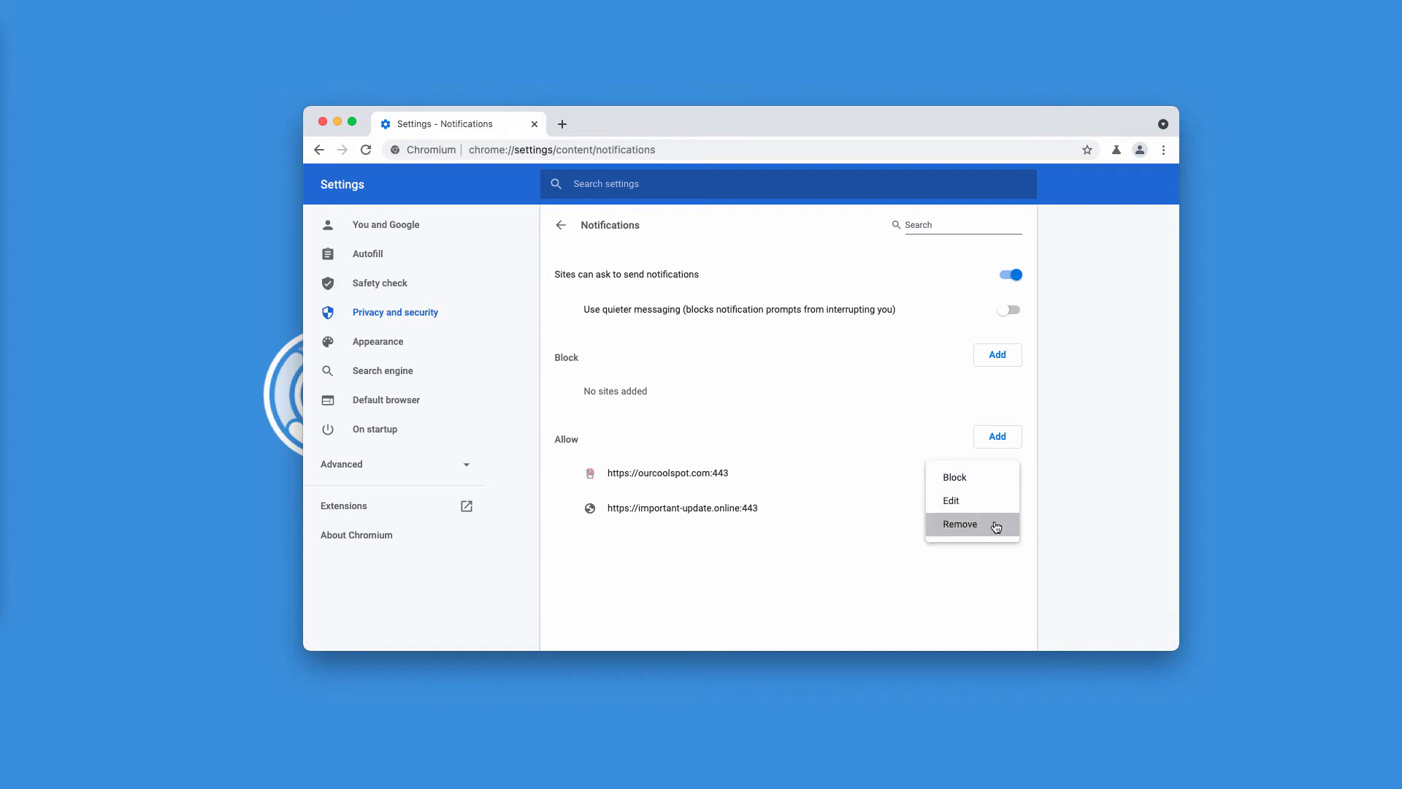
pyautogui.click(960, 524)
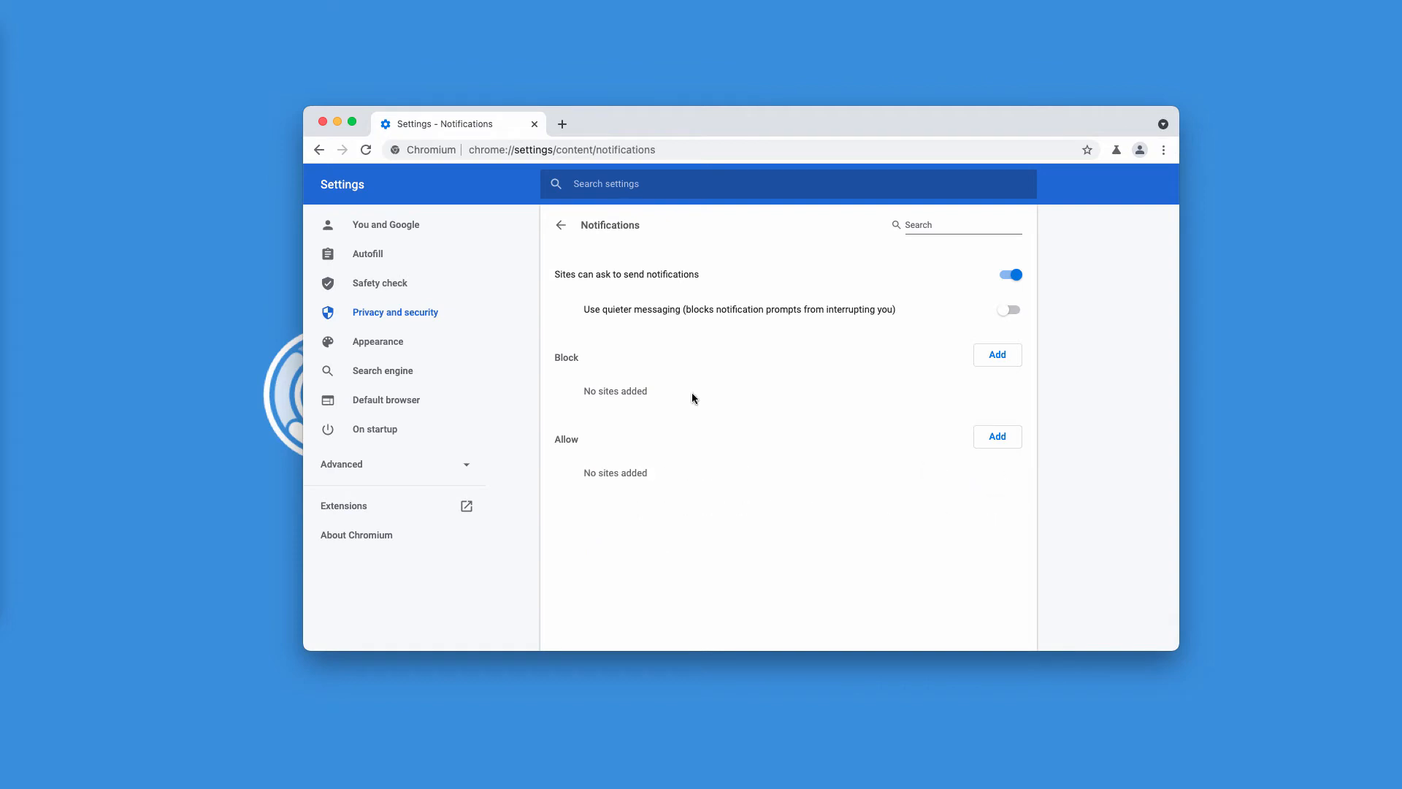
pyautogui.click(561, 150)
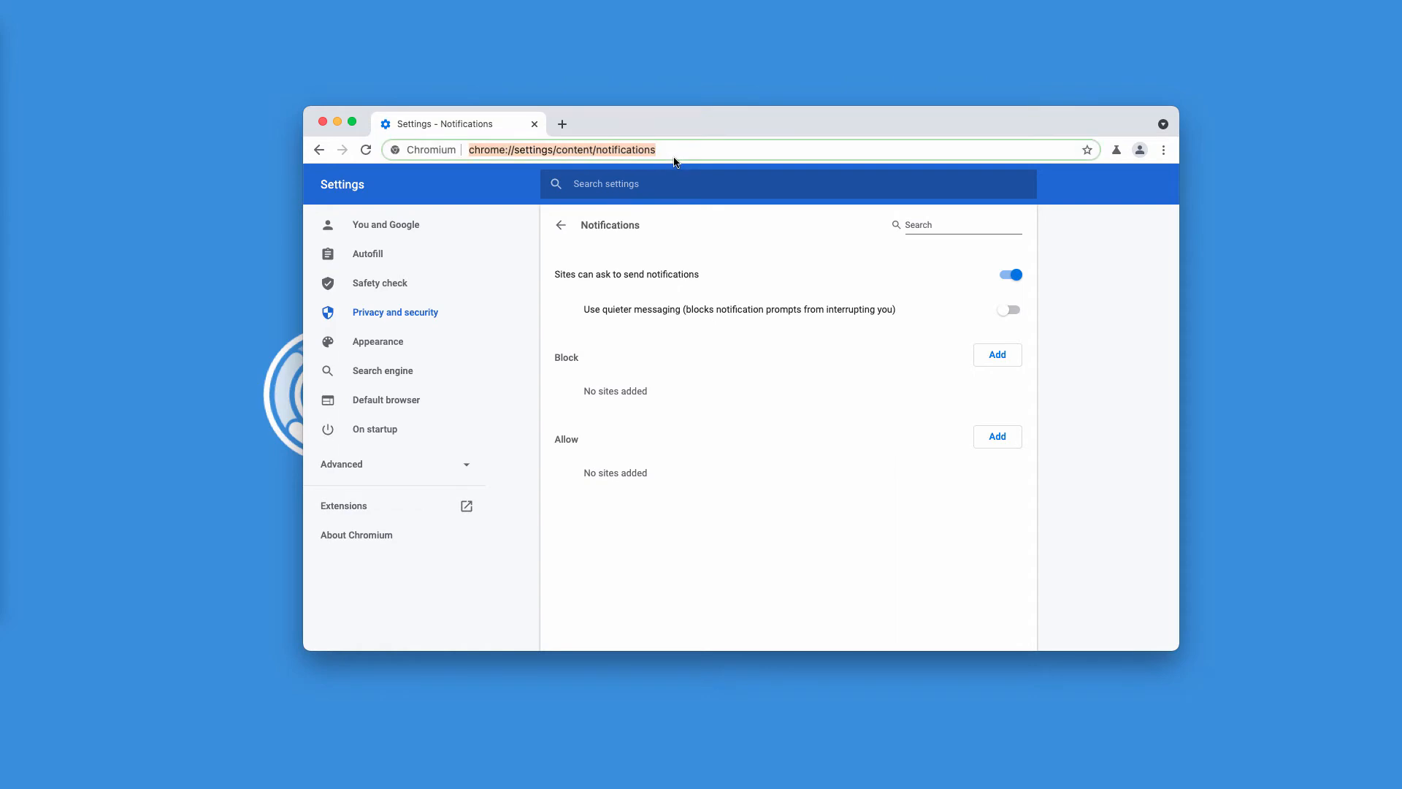
pyautogui.write('combocleaner.com')
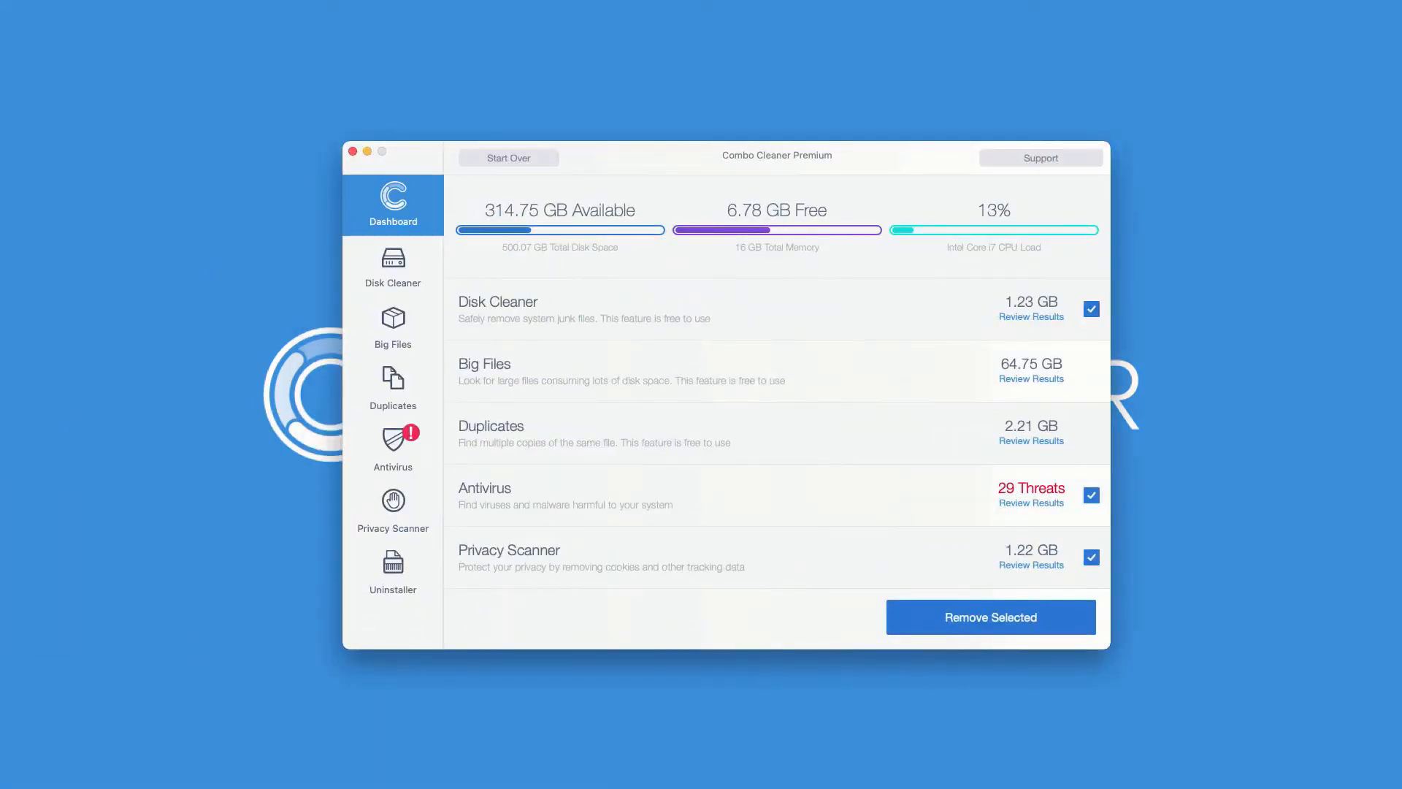
pyautogui.moveTo(102, 460)
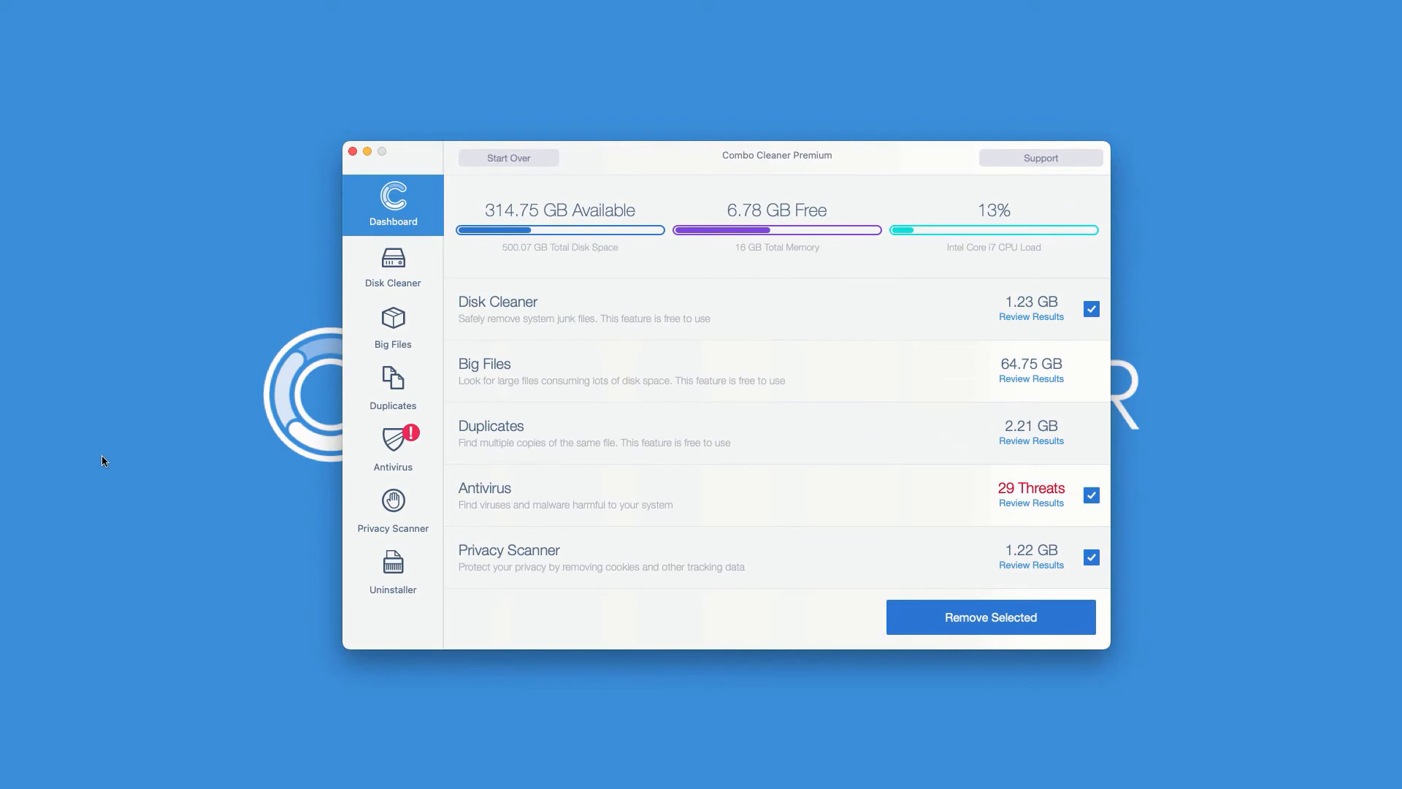
pyautogui.moveTo(705, 515)
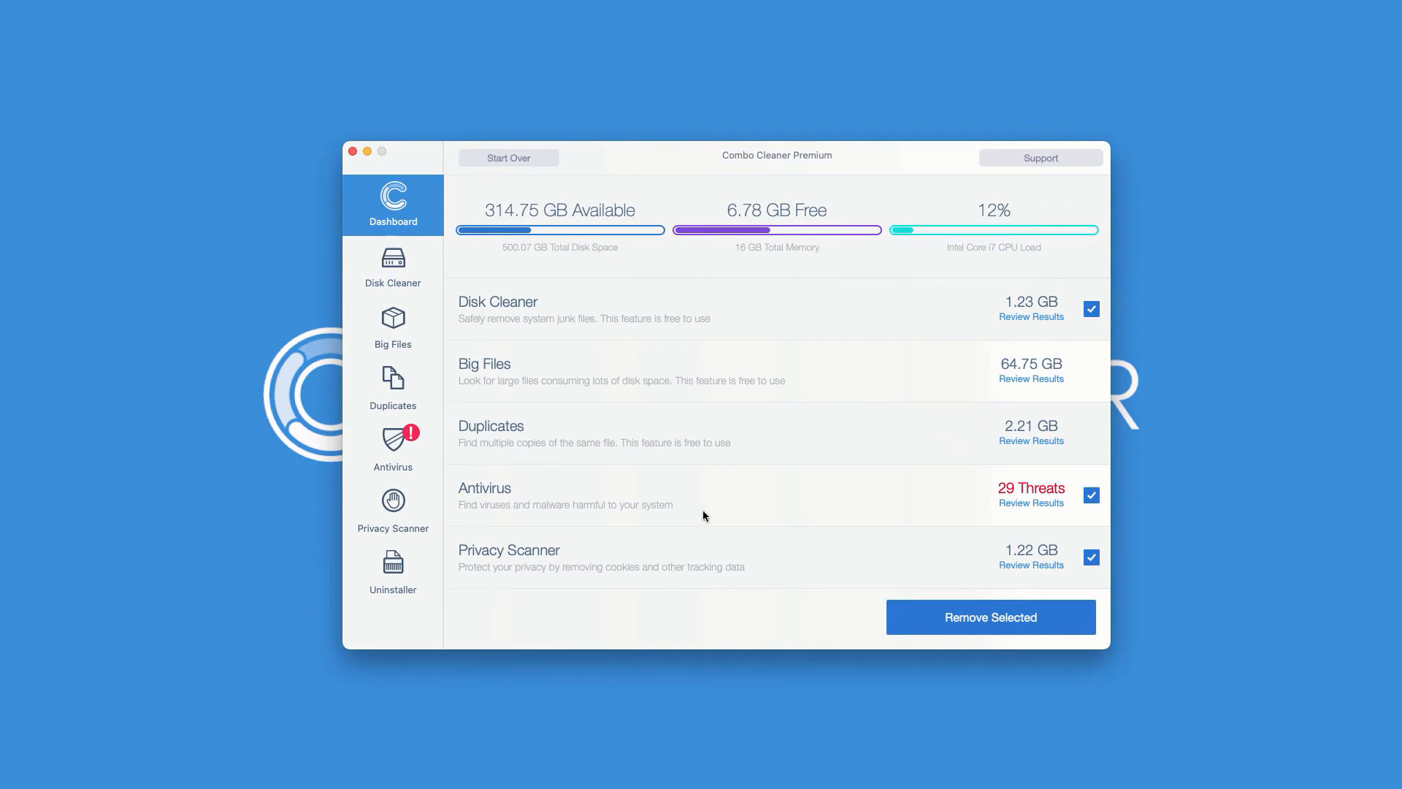
pyautogui.moveTo(557, 502)
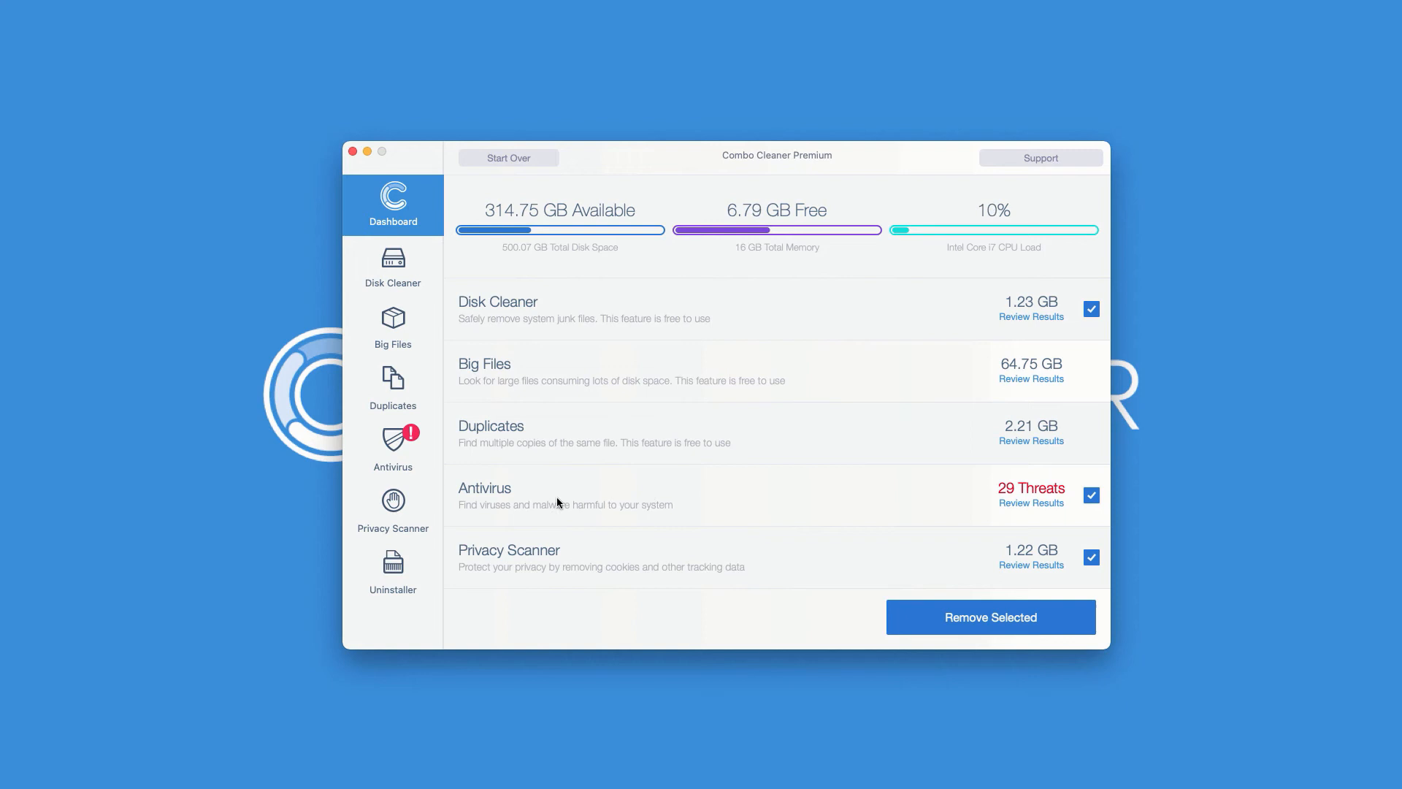
pyautogui.moveTo(1039, 502)
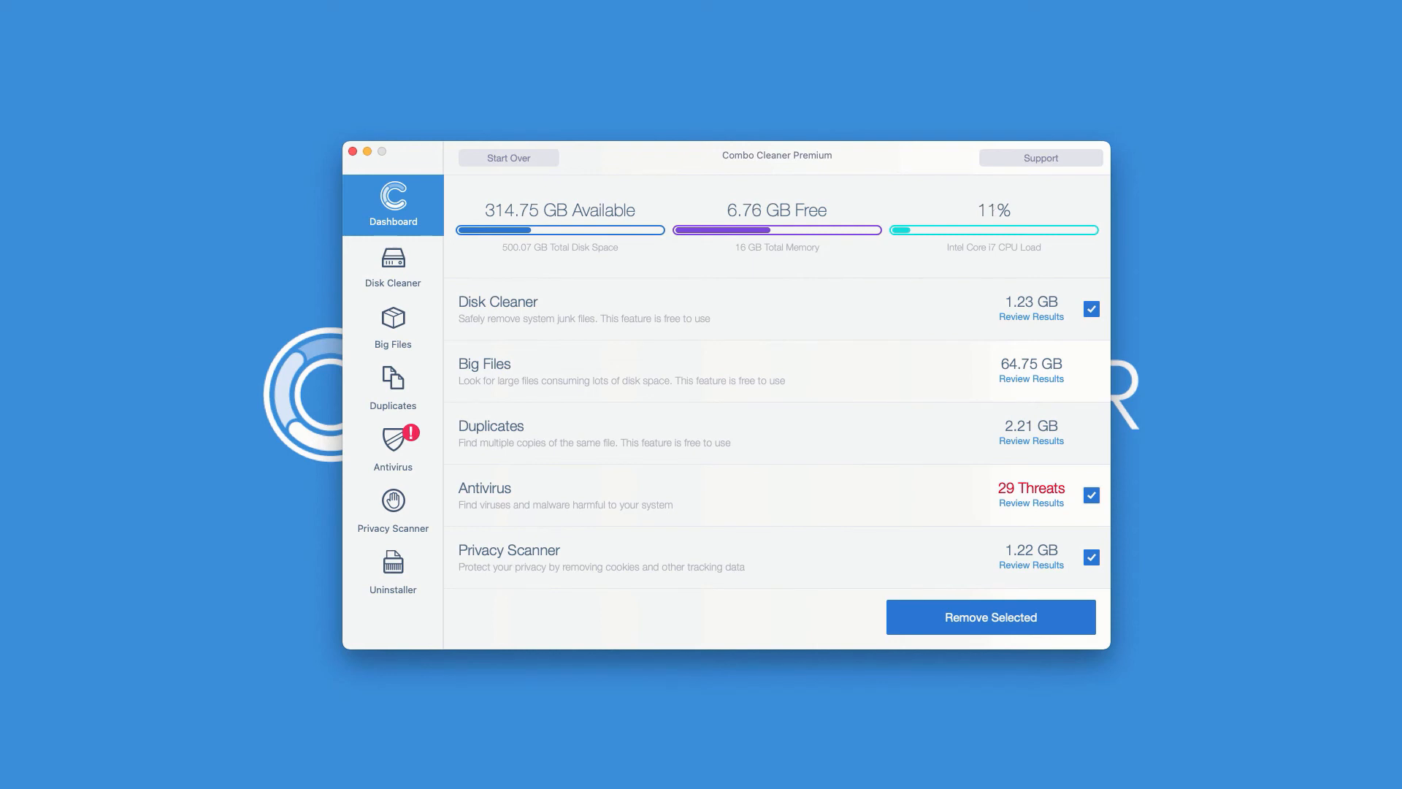
pyautogui.moveTo(732, 156)
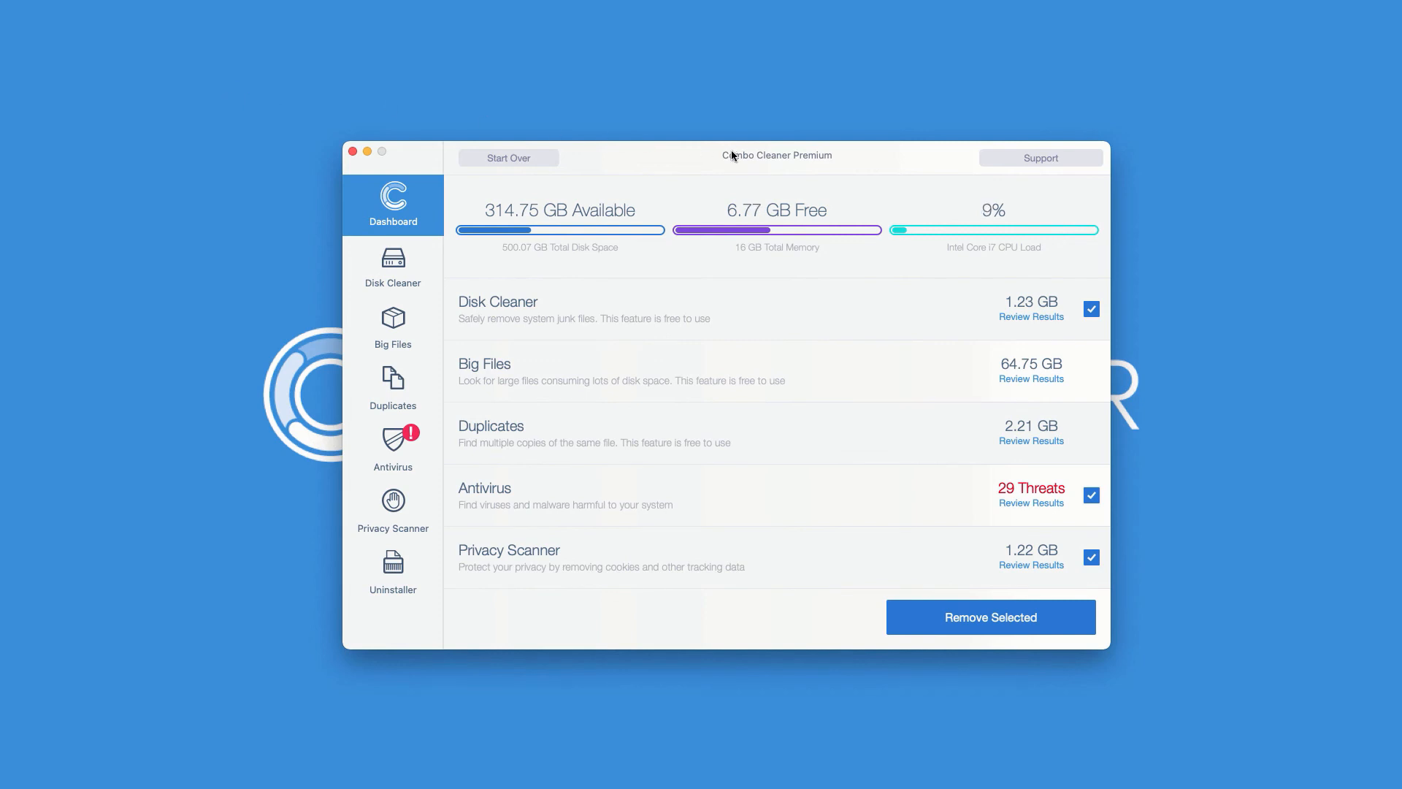
pyautogui.moveTo(1021, 510)
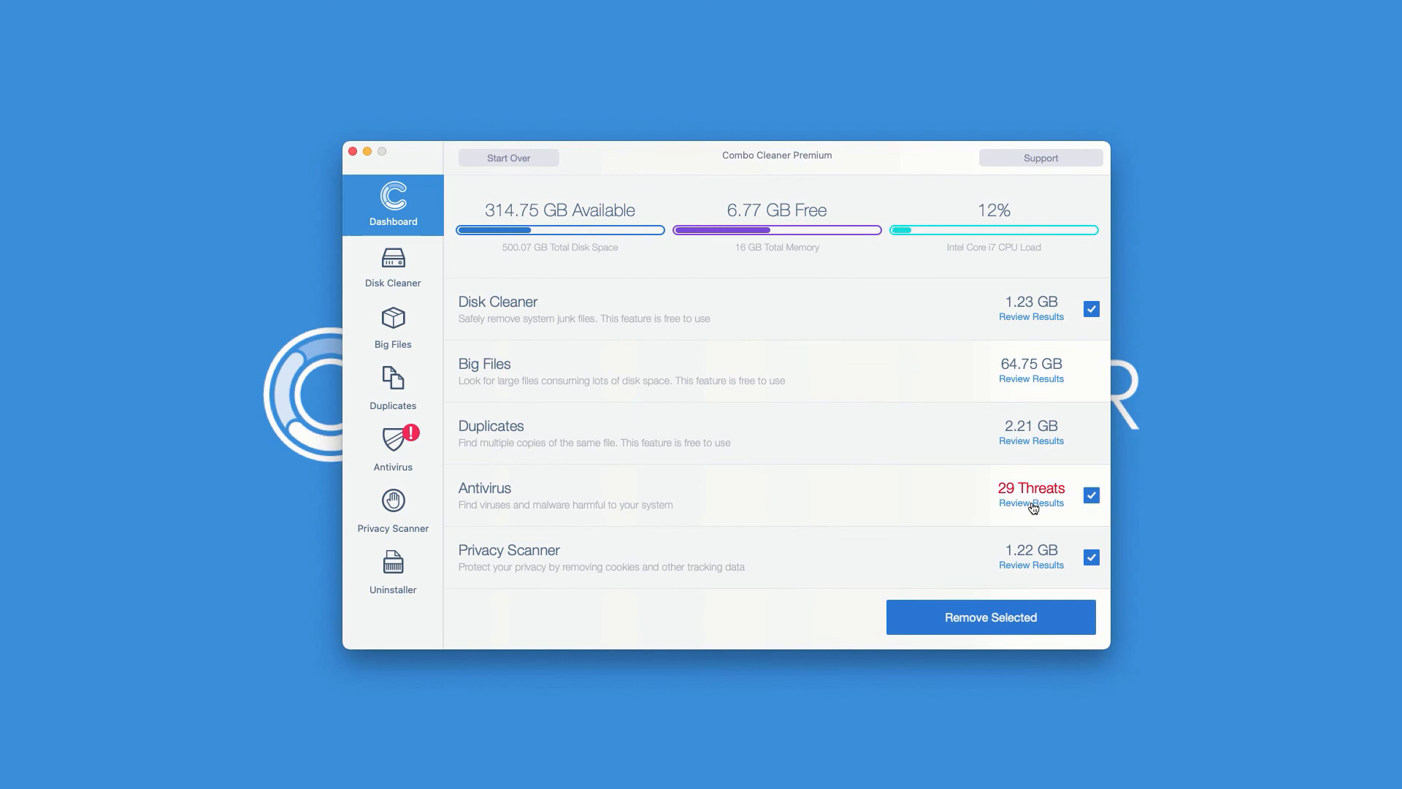
# Review Combo Cleaner's 29 antivirus threats, checking a matching installer in Downloads.
pyautogui.click(1031, 503)
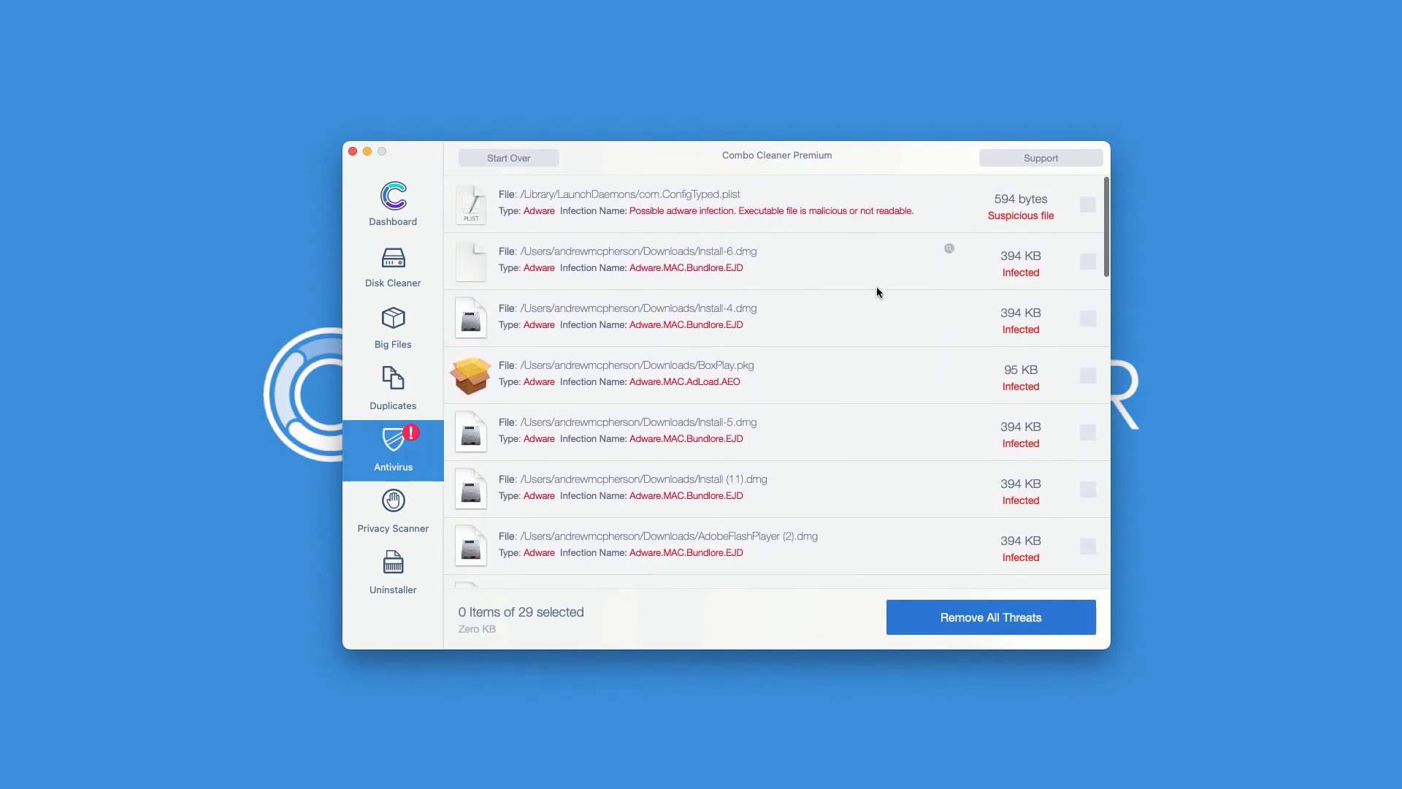
pyautogui.scroll(-3)
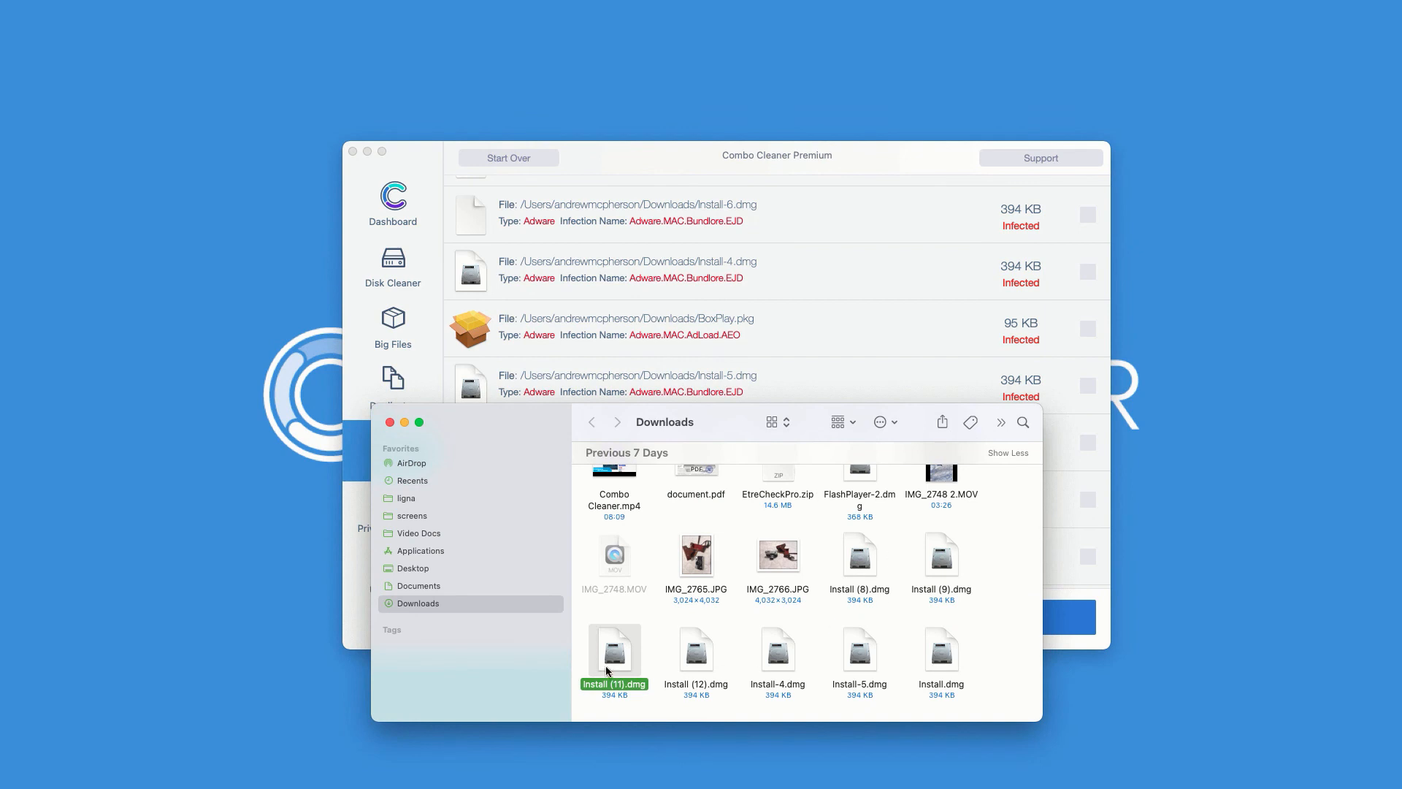
pyautogui.rightClick(614, 649)
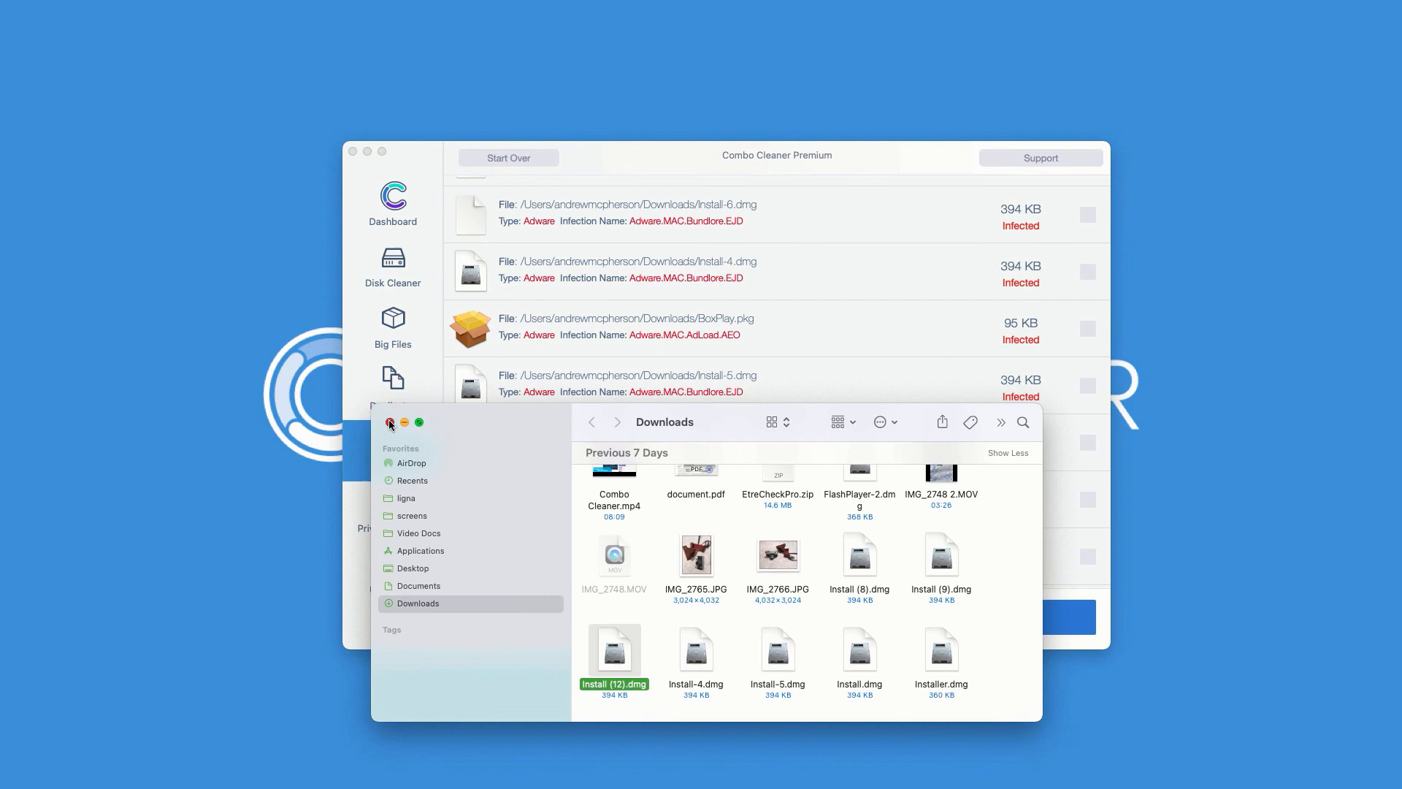
pyautogui.click(390, 422)
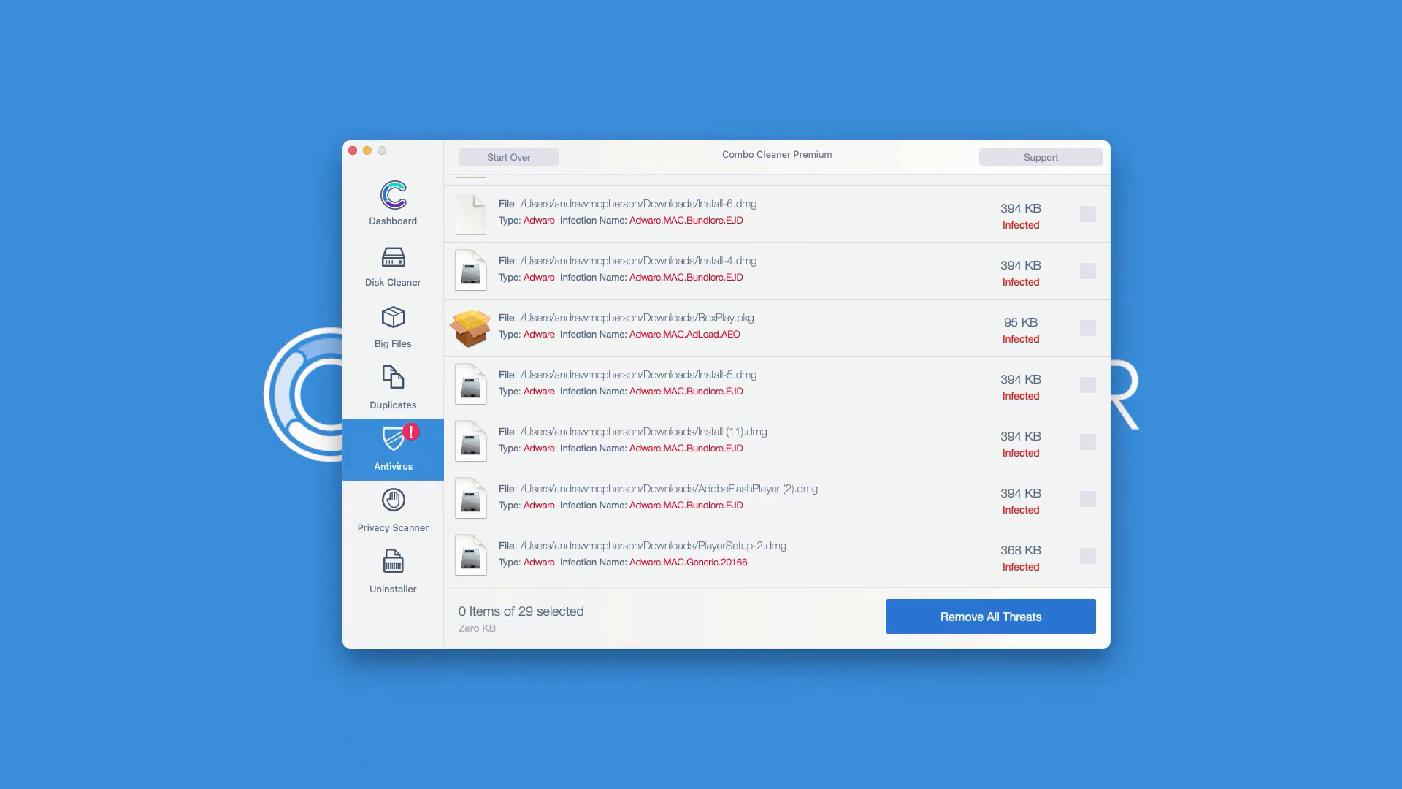
pyautogui.moveTo(735, 164)
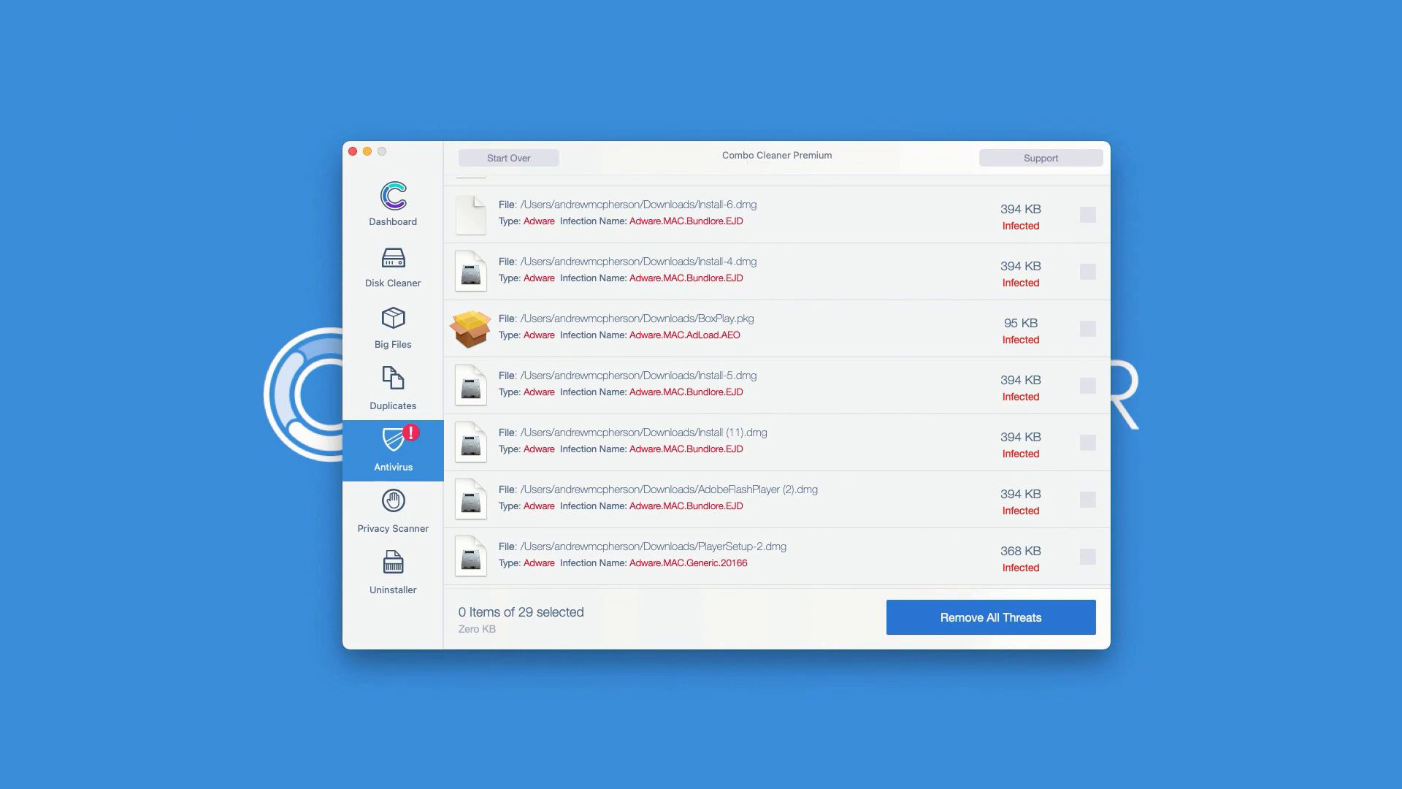
pyautogui.moveTo(649, 170)
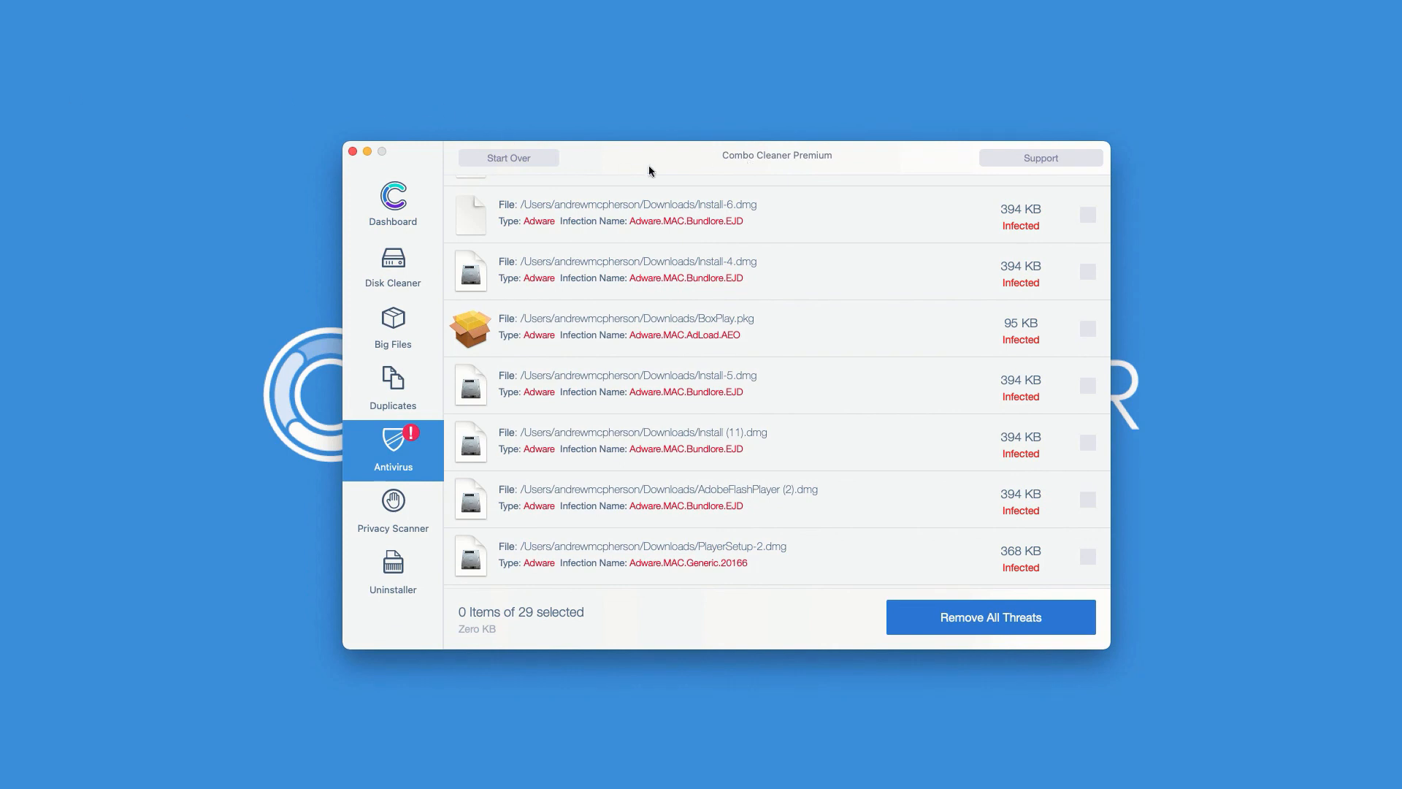